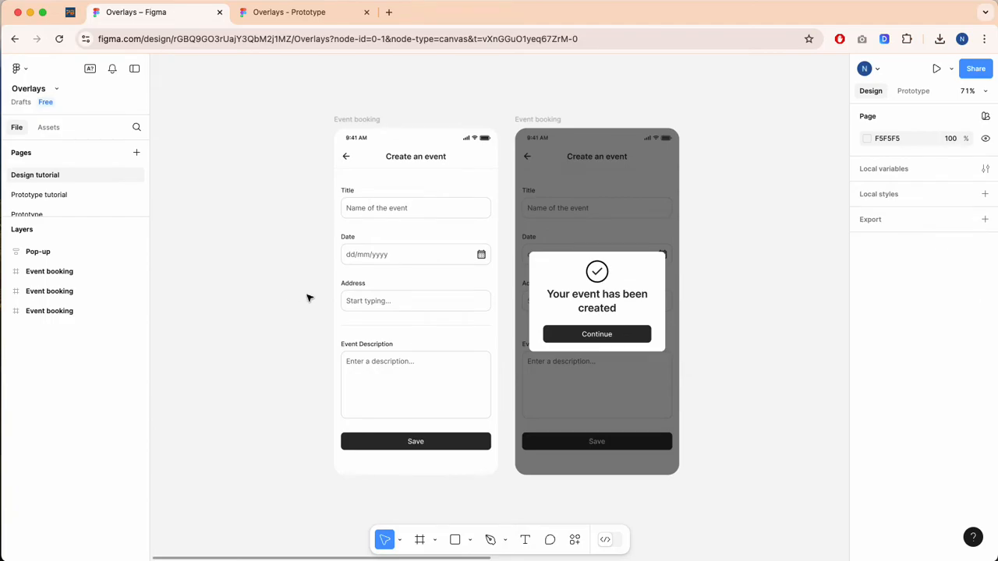
Preview the example overlay prototype: tap Save to show the pop-up, then Continue to dismiss it.
{"action": "left_click", "coordinate": [615, 221]}
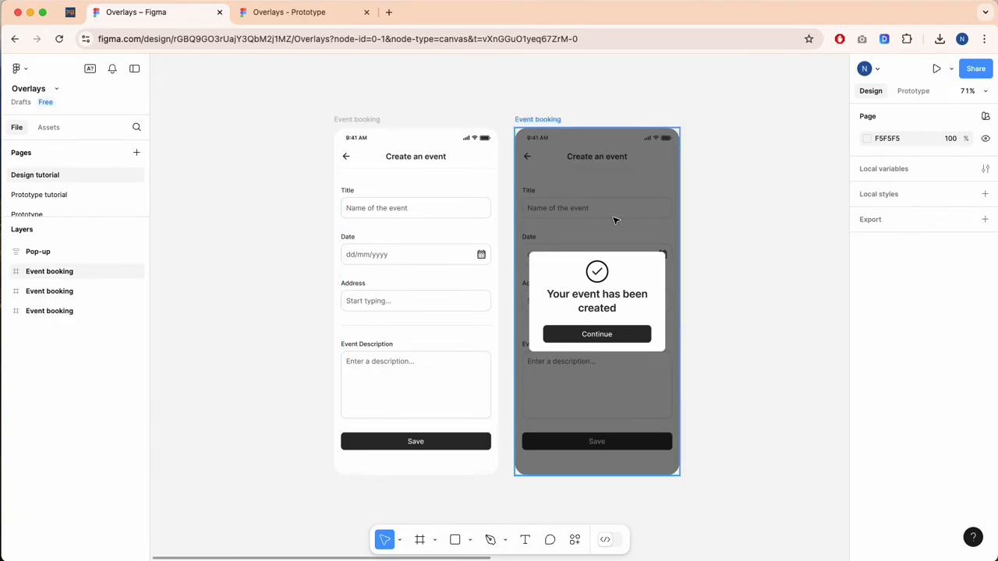
{"action": "left_click", "coordinate": [289, 12]}
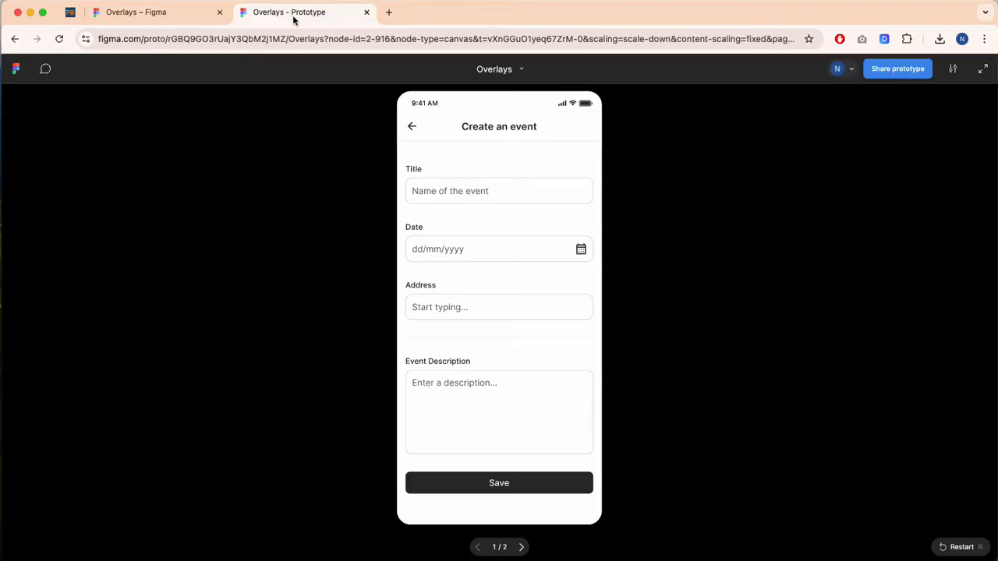
{"action": "left_click", "coordinate": [499, 482]}
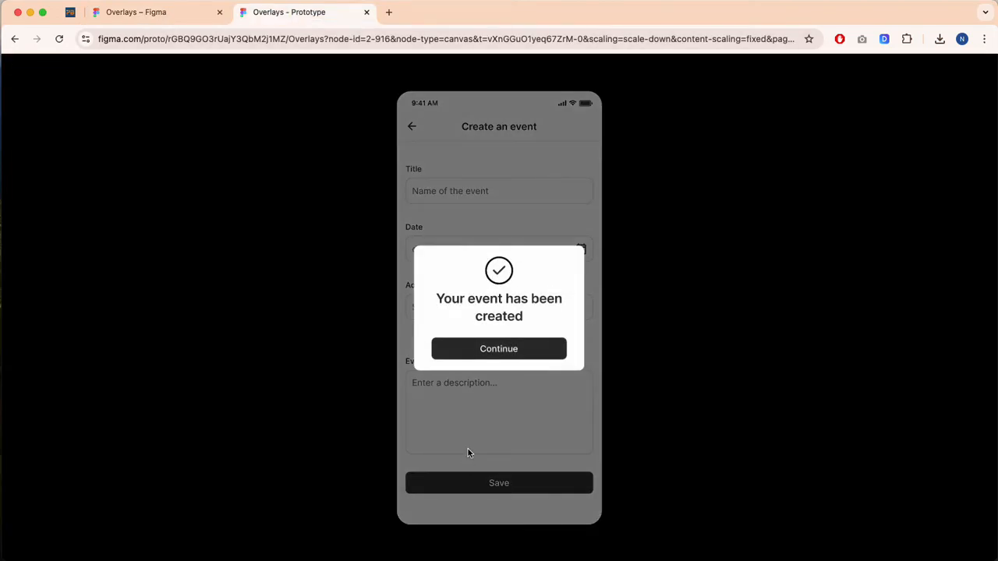
{"action": "left_click", "coordinate": [498, 348]}
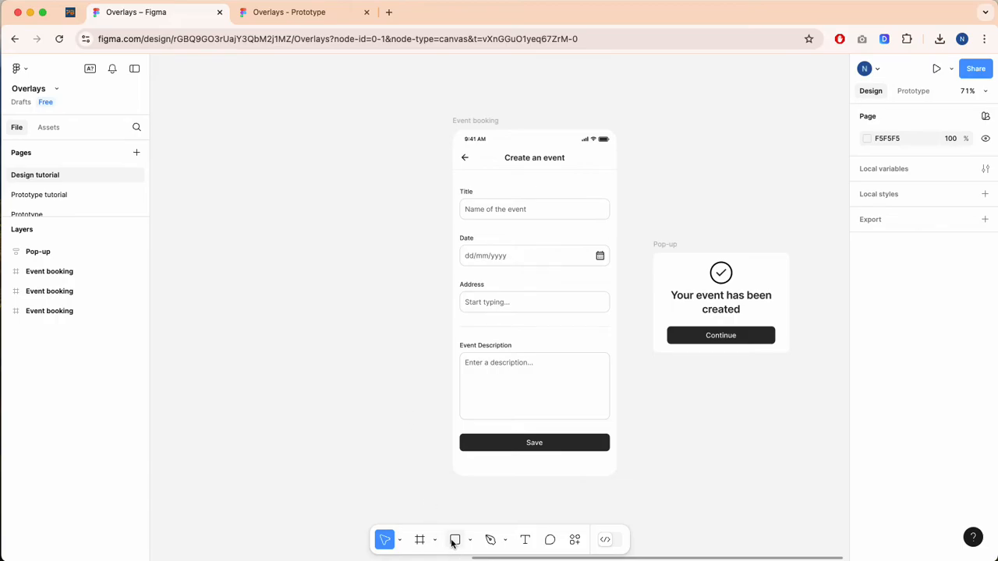
Draw a 374×792 rectangle filled with black (000000) at 50% opacity.
{"action": "left_click", "coordinate": [455, 539]}
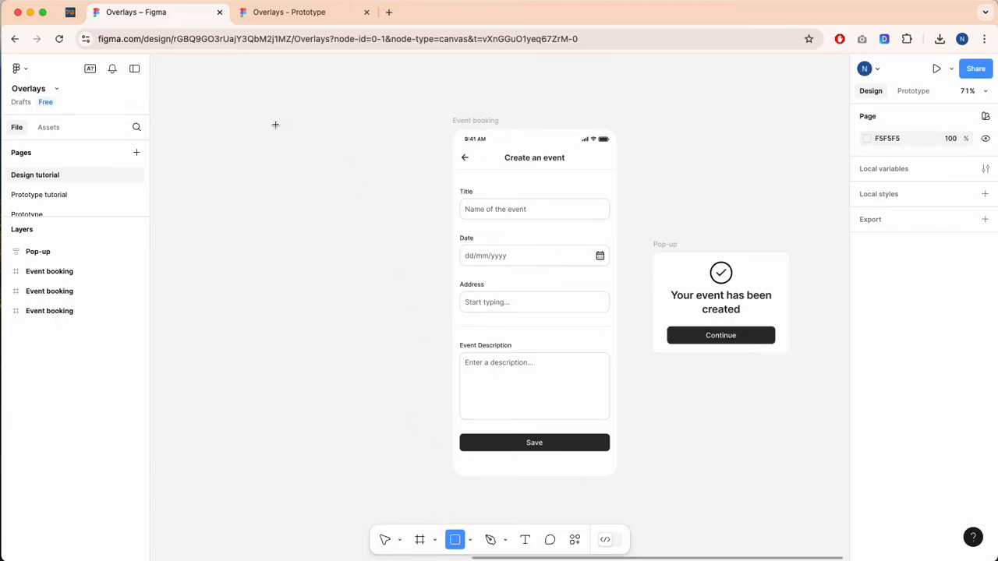
{"action": "left_click_drag", "start_coordinate": [274, 123], "coordinate": [438, 475]}
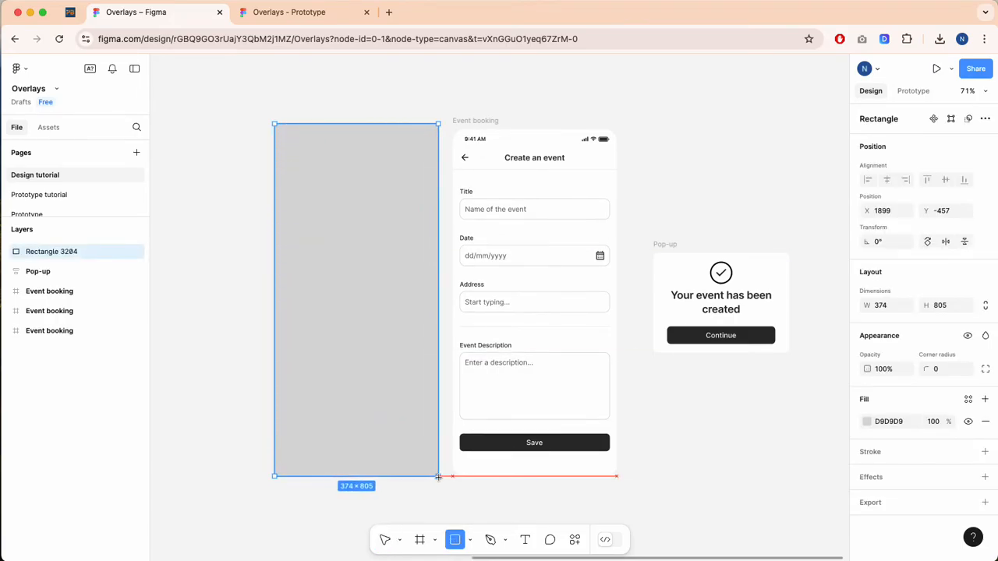
{"action": "left_click", "coordinate": [385, 539]}
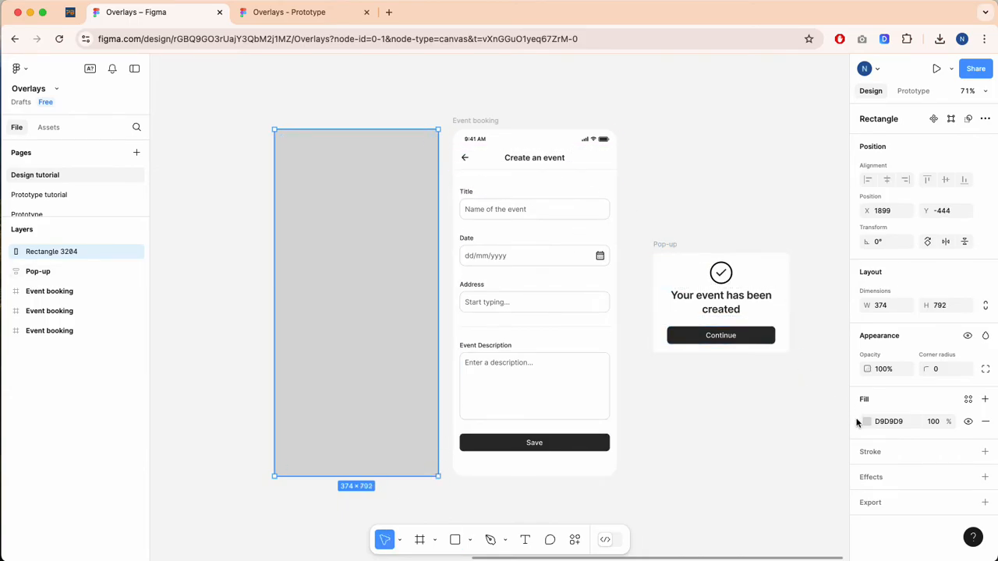
{"action": "left_click", "coordinate": [866, 420]}
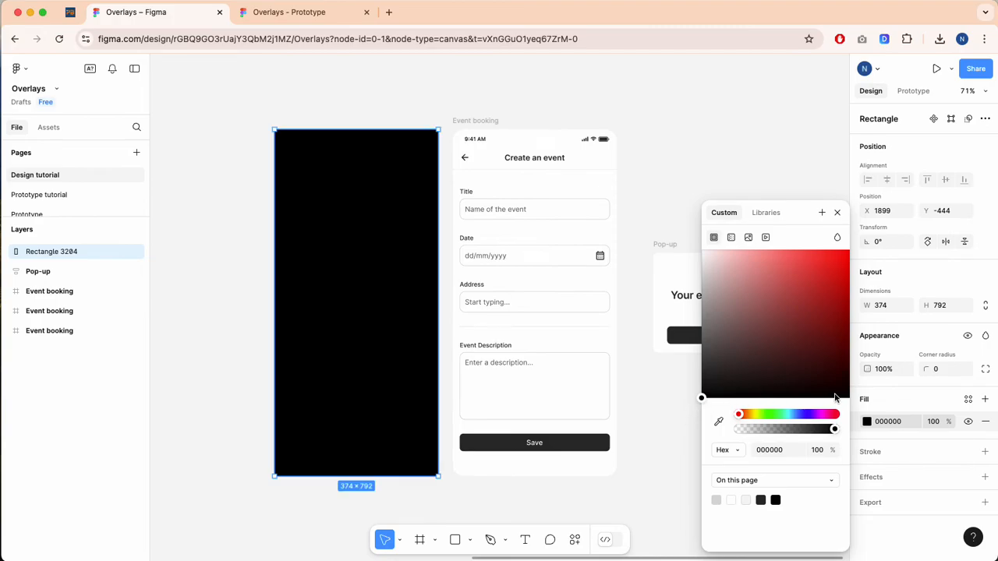
{"action": "type", "text": "50"}
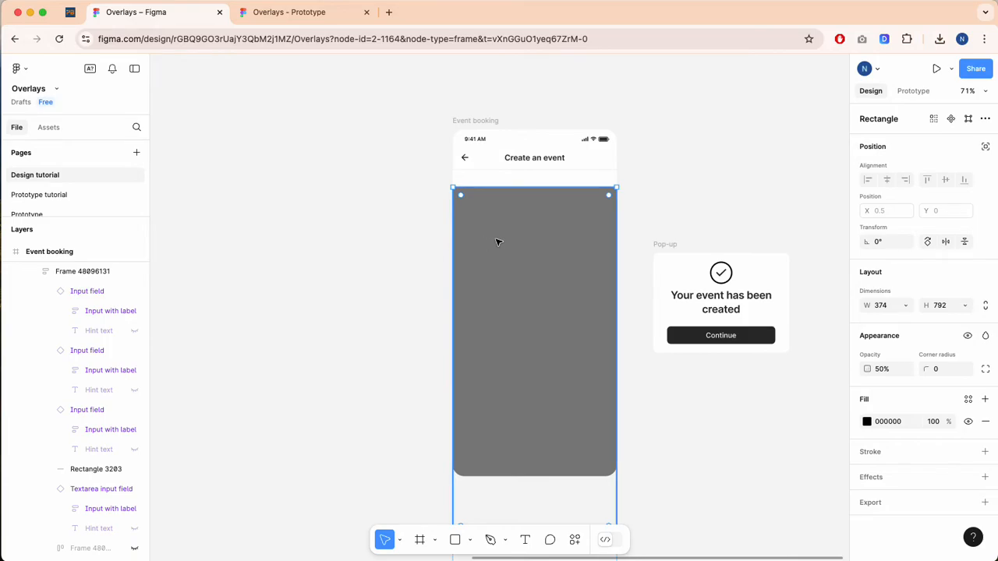
{"action": "mouse_move", "coordinate": [516, 248]}
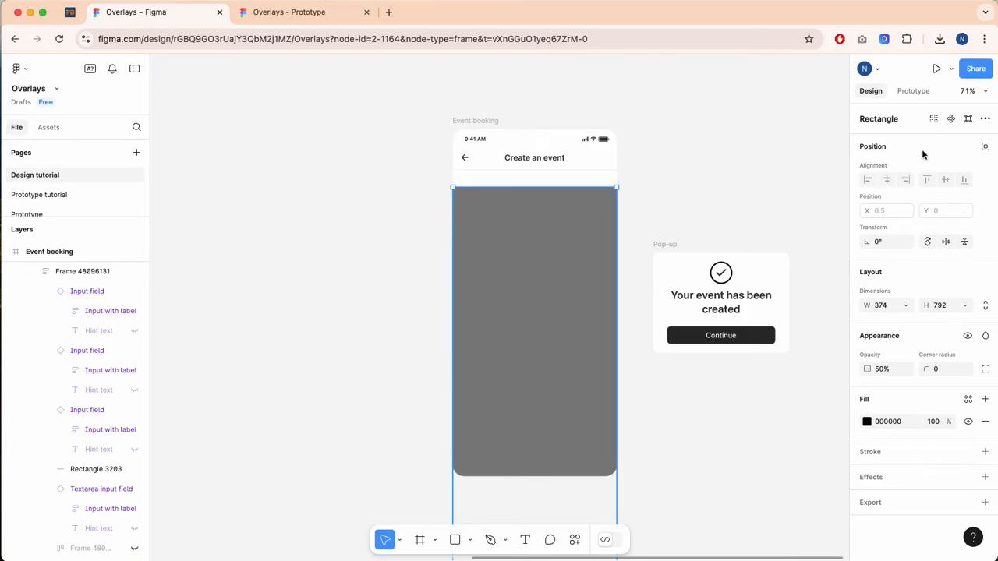
{"action": "mouse_move", "coordinate": [985, 147]}
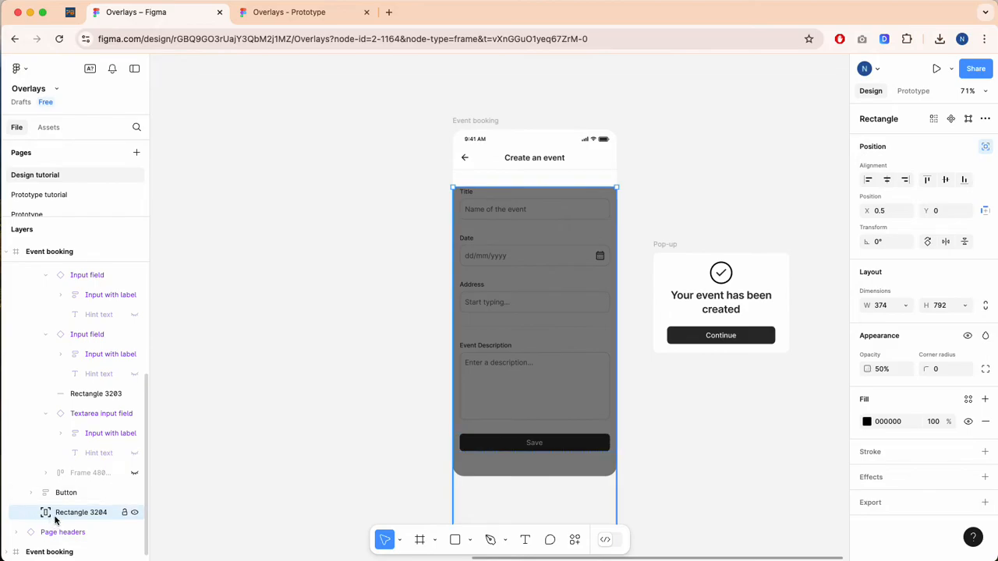
Place Rectangle 3204 inside the Event booking frame, aligned to its top edge.
{"action": "left_click", "coordinate": [87, 275]}
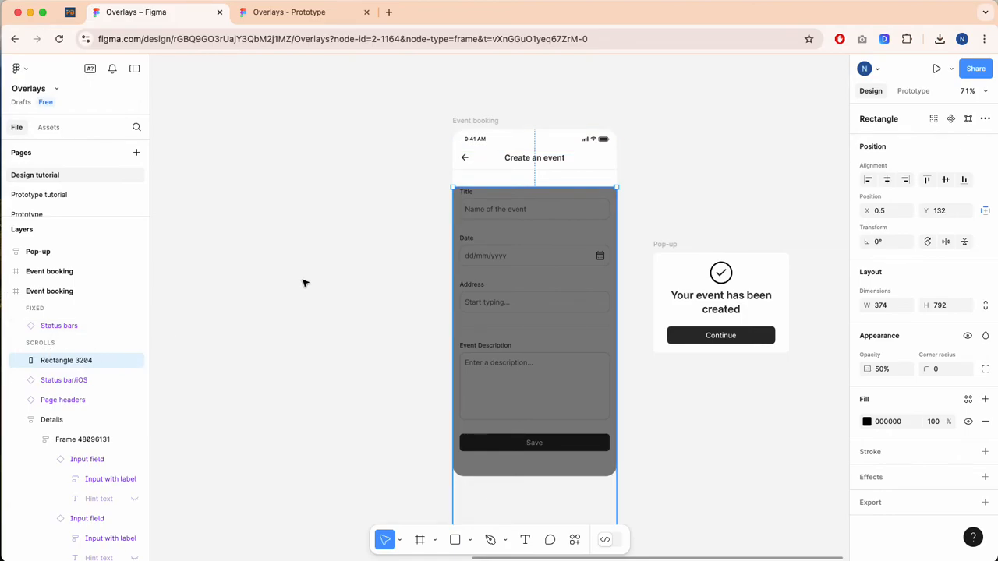
{"action": "left_click", "coordinate": [534, 158]}
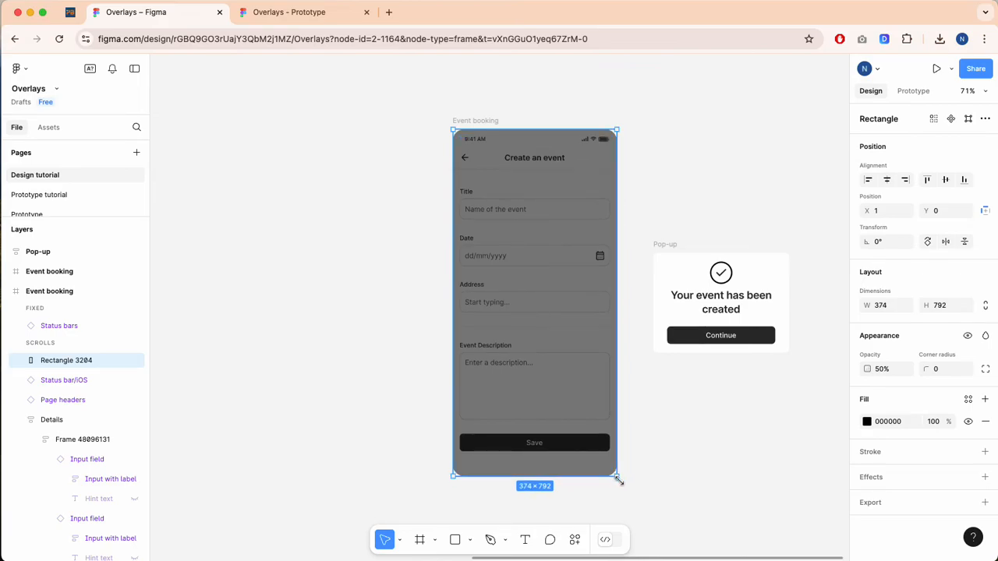
{"action": "mouse_move", "coordinate": [194, 360]}
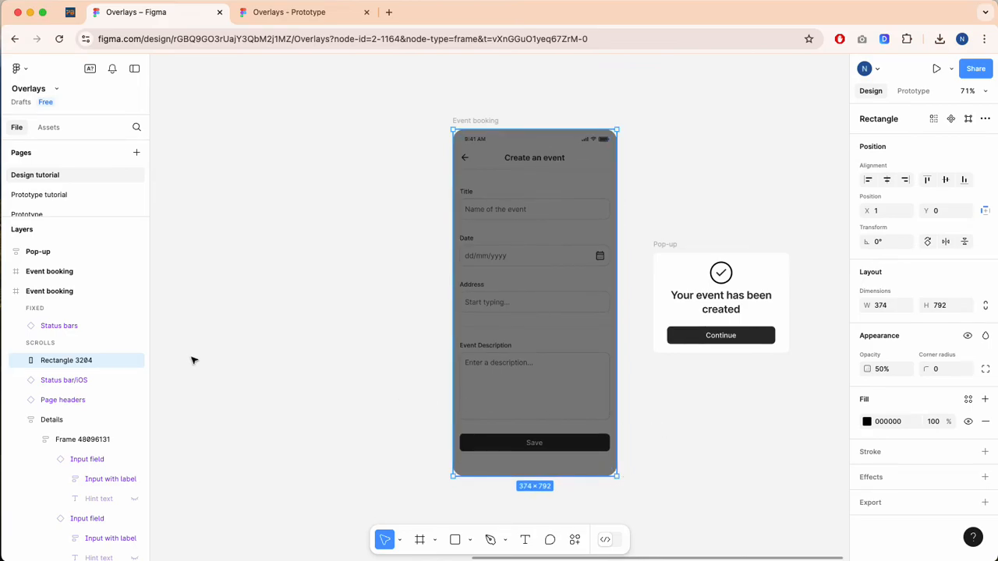
Rename the Rectangle 3204 layer to 'Scrim'.
{"action": "double_click", "coordinate": [66, 360]}
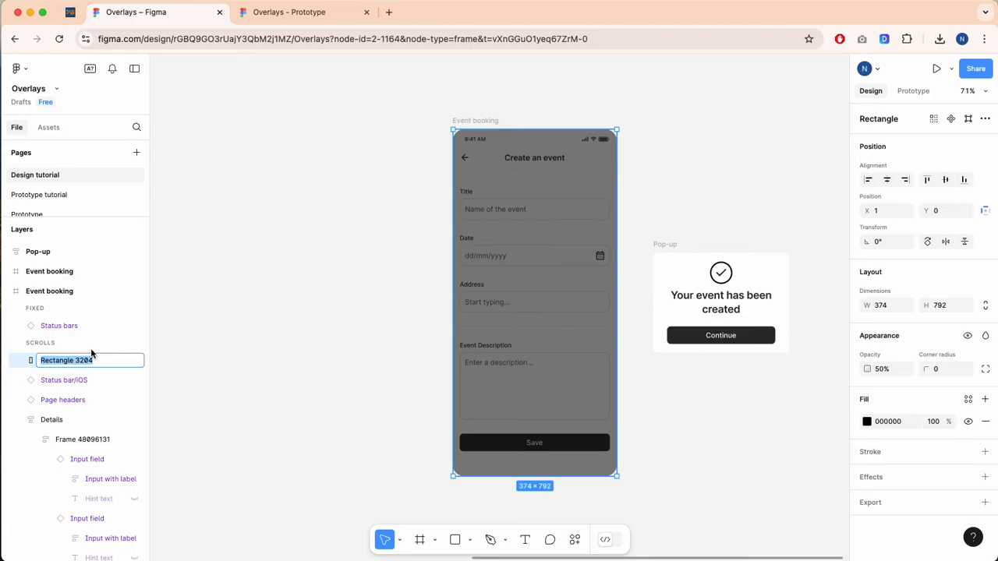
{"action": "type", "text": "Scrim"}
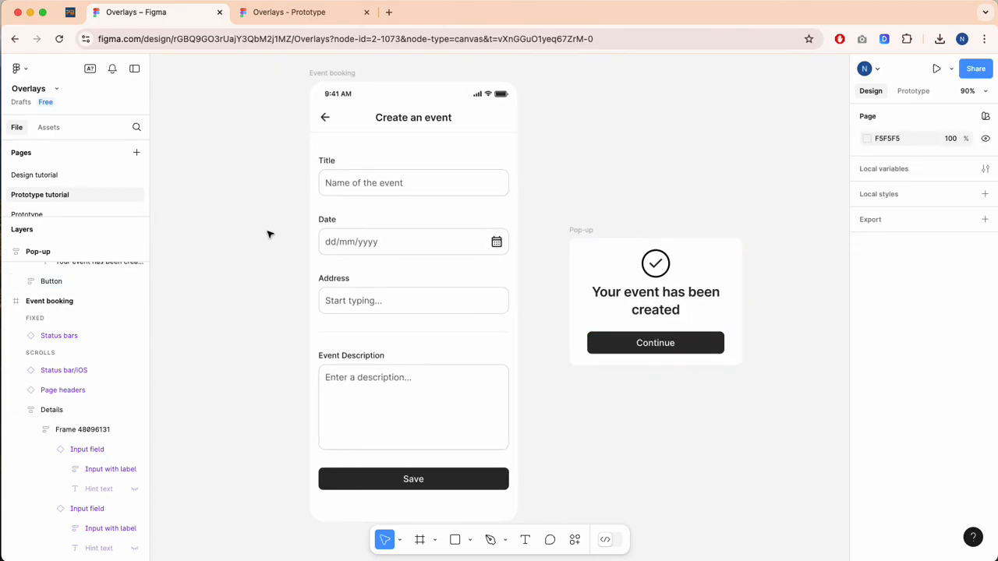
Give Save an On click → Open overlay → Pop-up interaction, centered, 000000 50% background, Dissolve animation.
{"action": "left_click", "coordinate": [332, 72]}
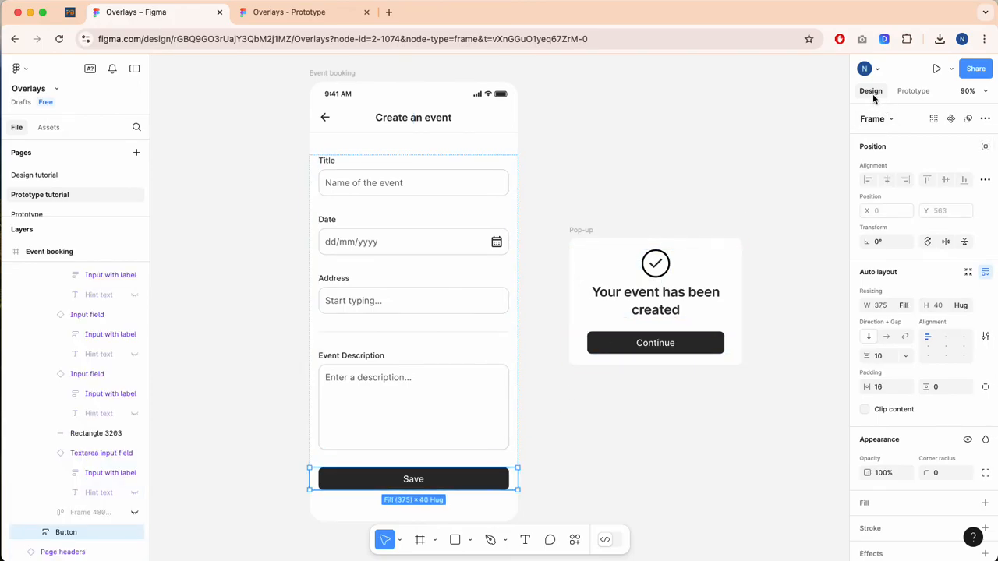
{"action": "left_click", "coordinate": [913, 91]}
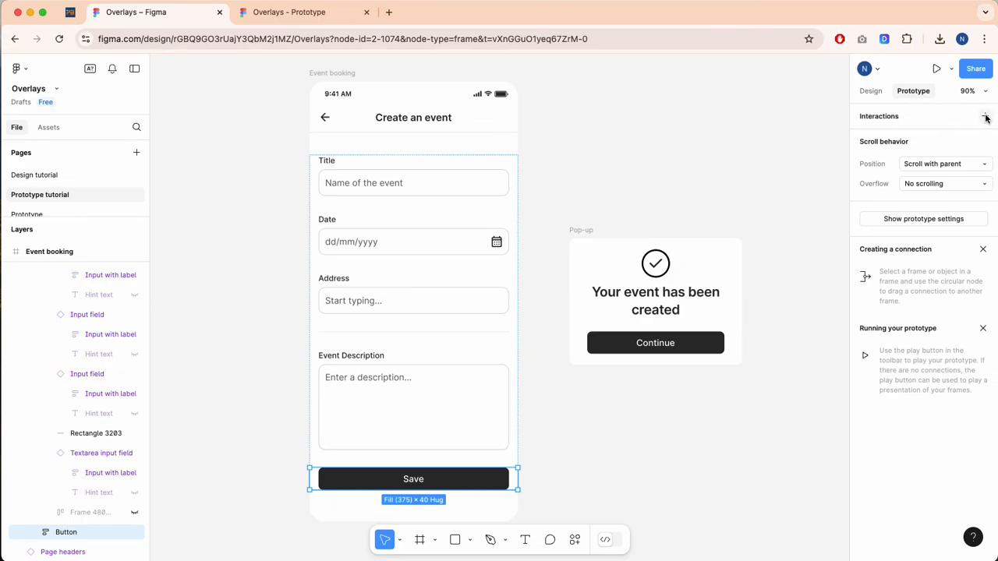
{"action": "left_click", "coordinate": [985, 116]}
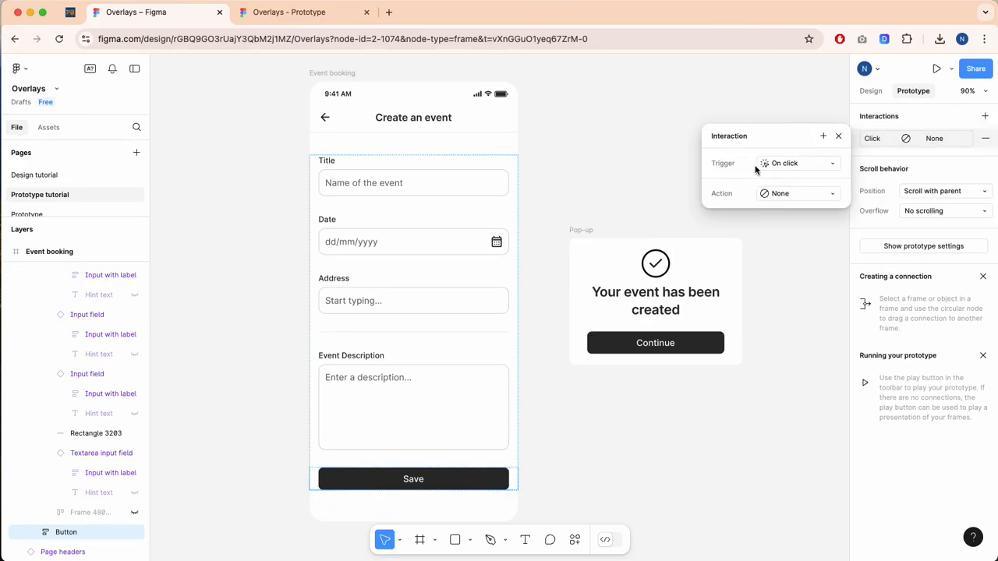
{"action": "left_click", "coordinate": [795, 163]}
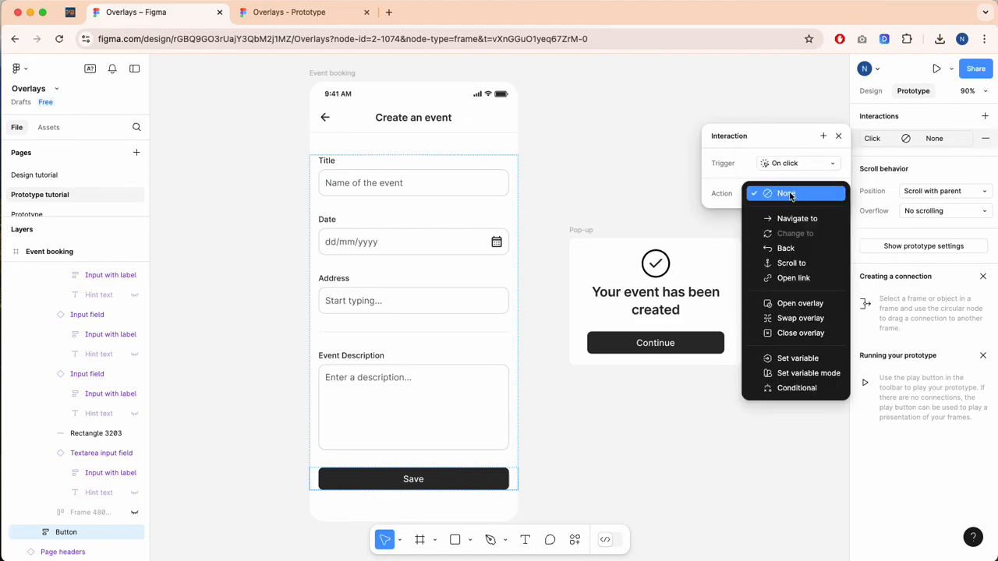
{"action": "mouse_move", "coordinate": [793, 277]}
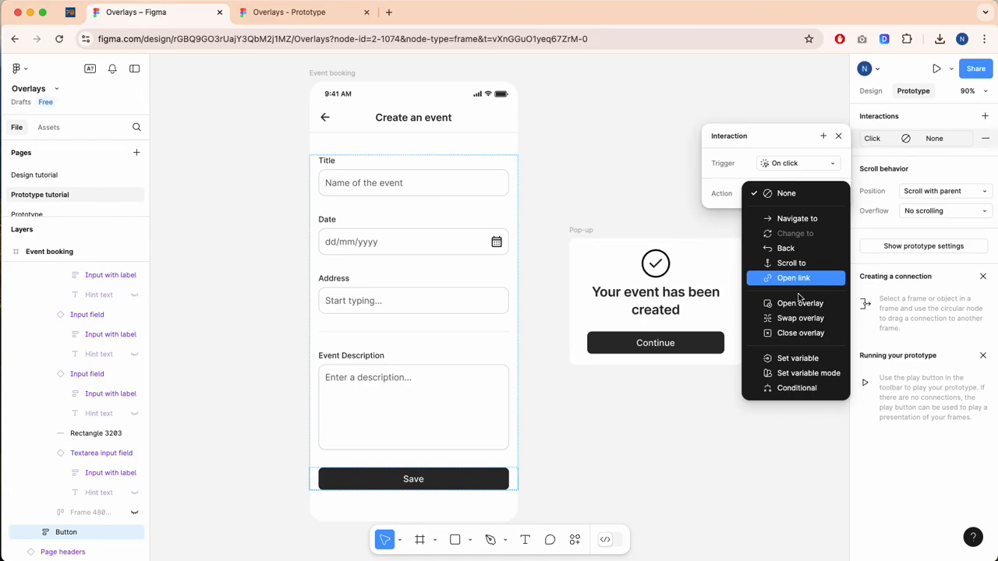
{"action": "mouse_move", "coordinate": [800, 304]}
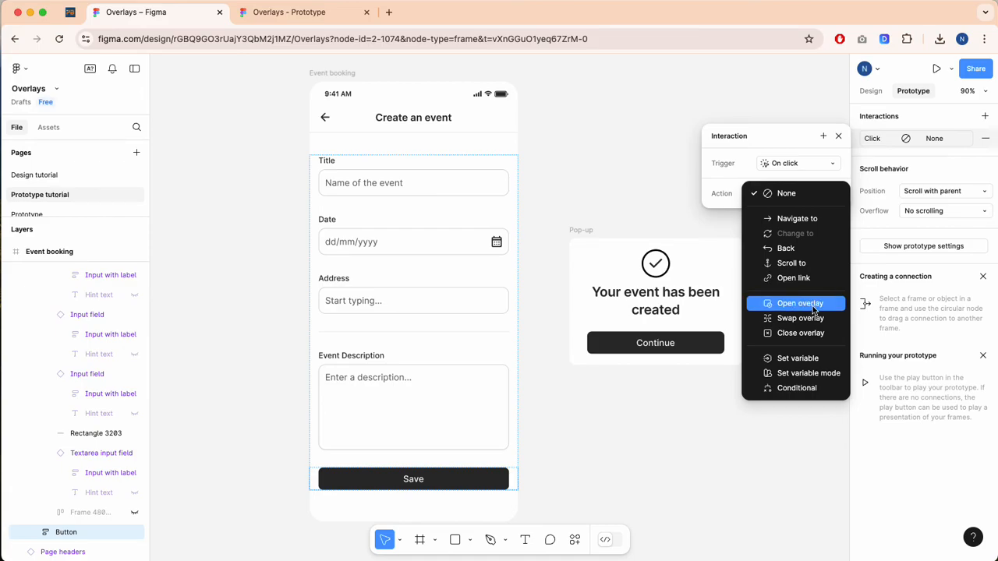
{"action": "left_click", "coordinate": [799, 303]}
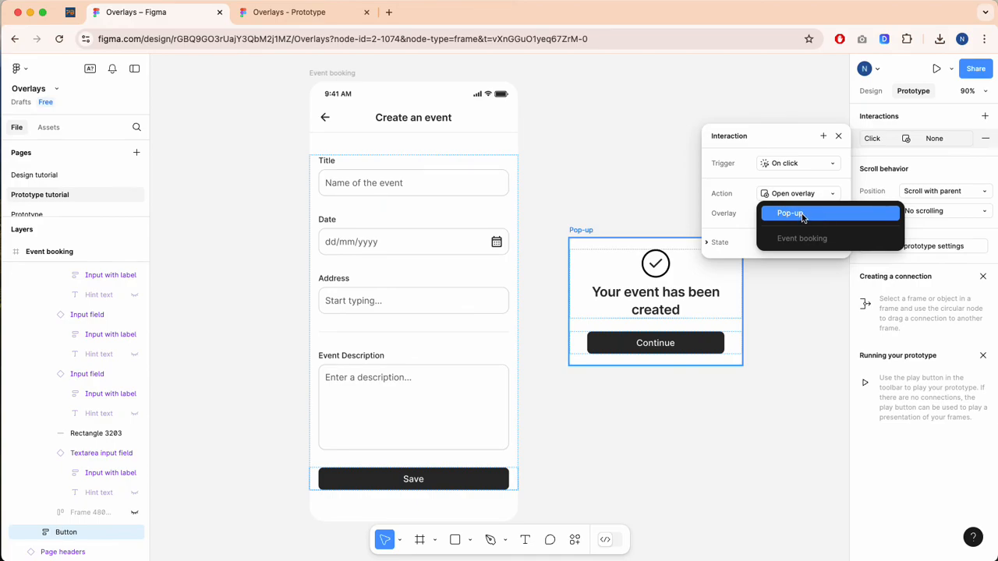
{"action": "left_click", "coordinate": [789, 212]}
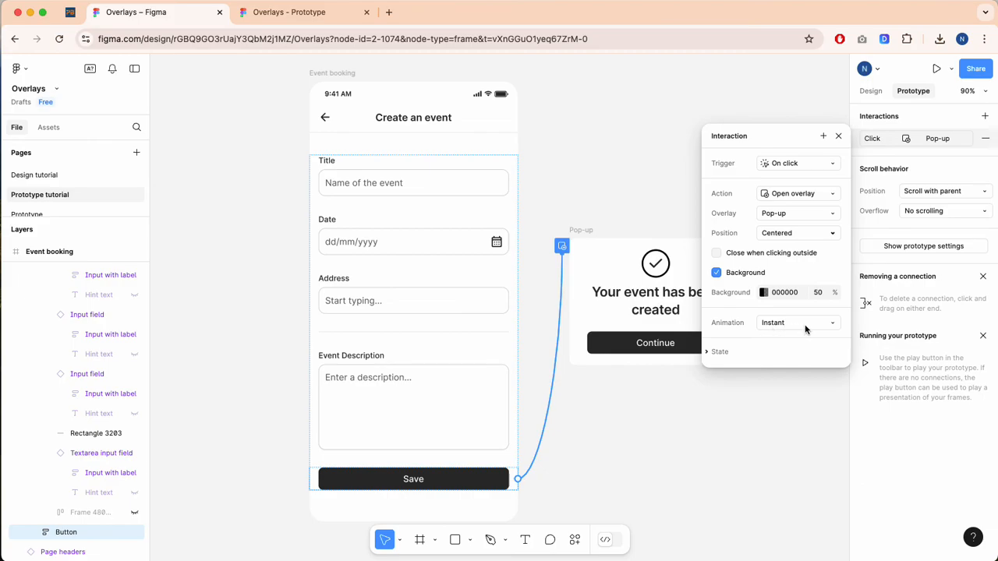
{"action": "left_click", "coordinate": [795, 322]}
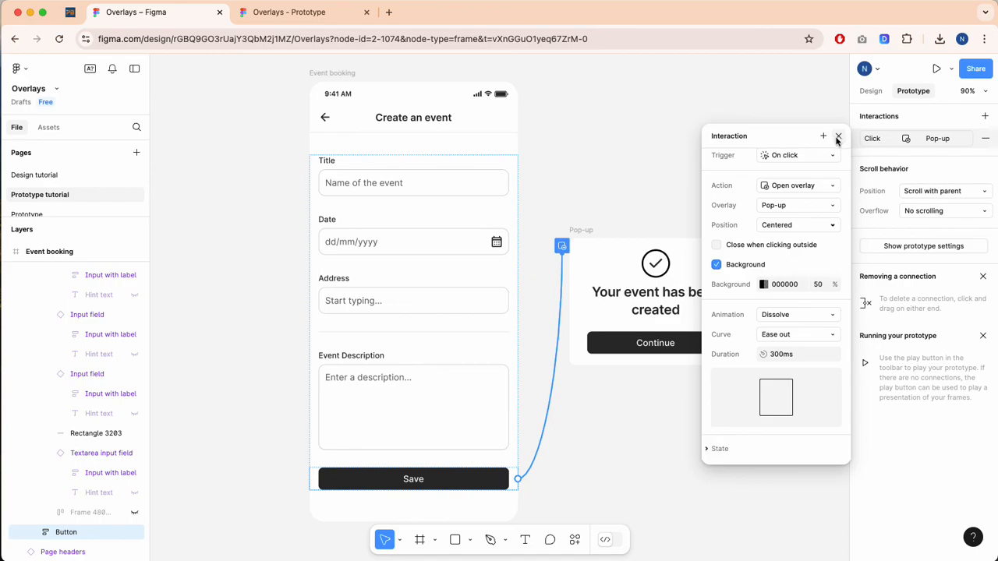
{"action": "left_click", "coordinate": [838, 136]}
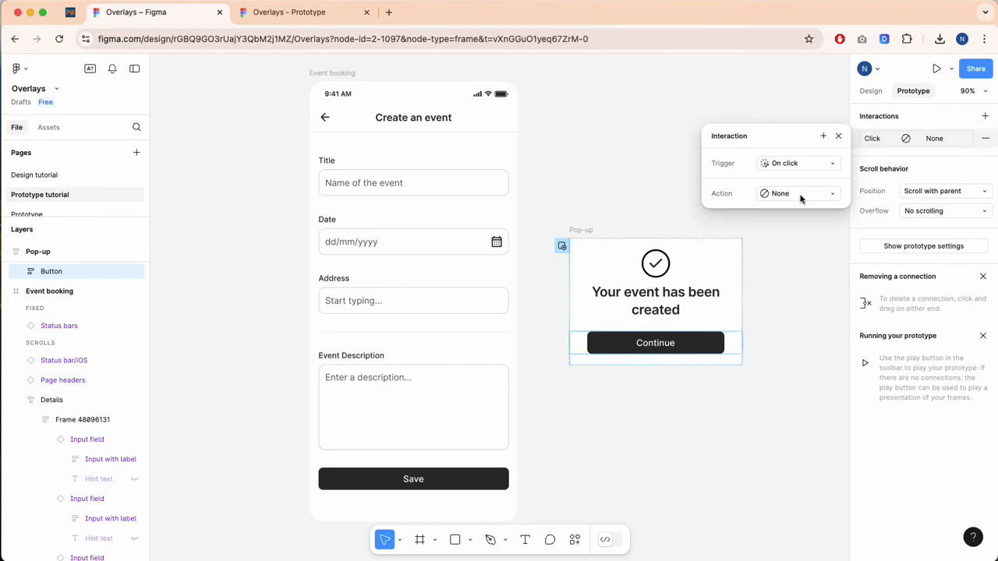
Set Continue's On click action to Close overlay.
{"action": "left_click", "coordinate": [795, 193]}
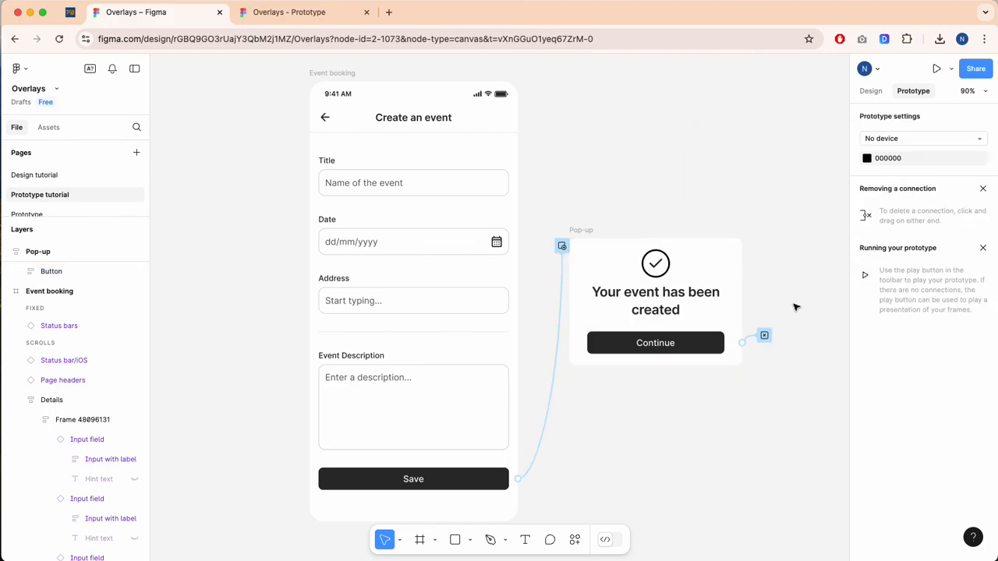
{"action": "mouse_move", "coordinate": [936, 69]}
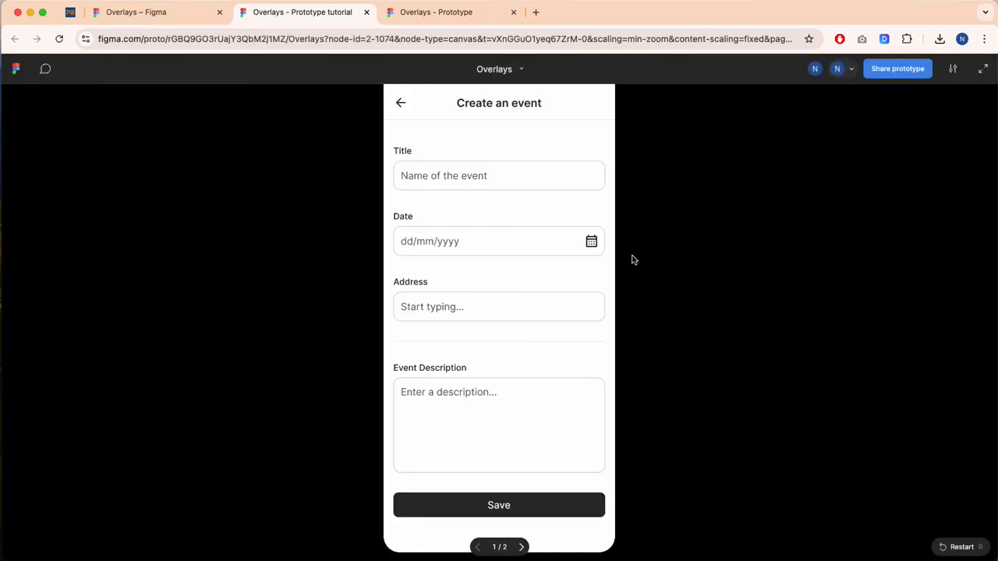
In the presented prototype, tap Save to open the pop-up and Continue to close it.
{"action": "left_click", "coordinate": [498, 505]}
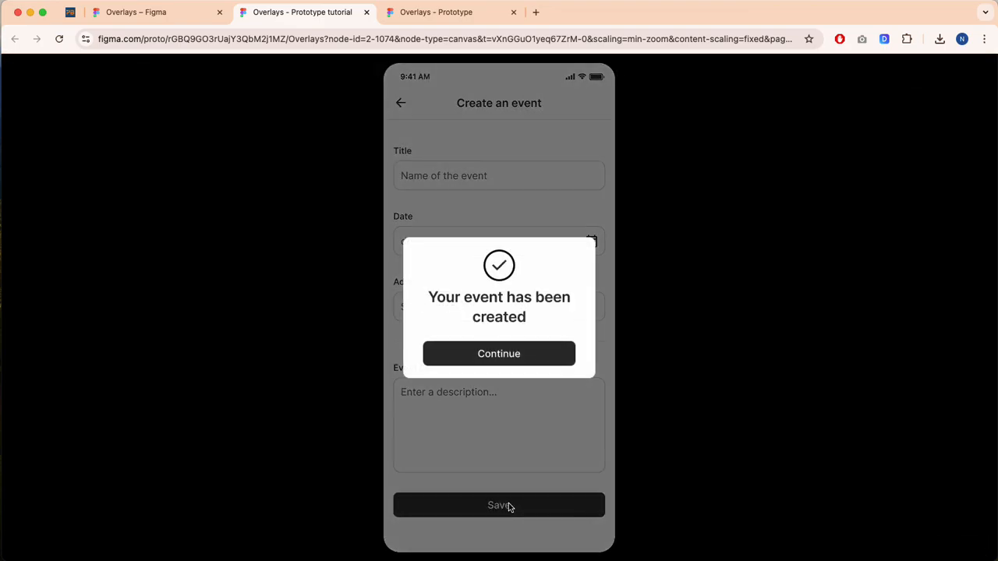
{"action": "mouse_move", "coordinate": [543, 352]}
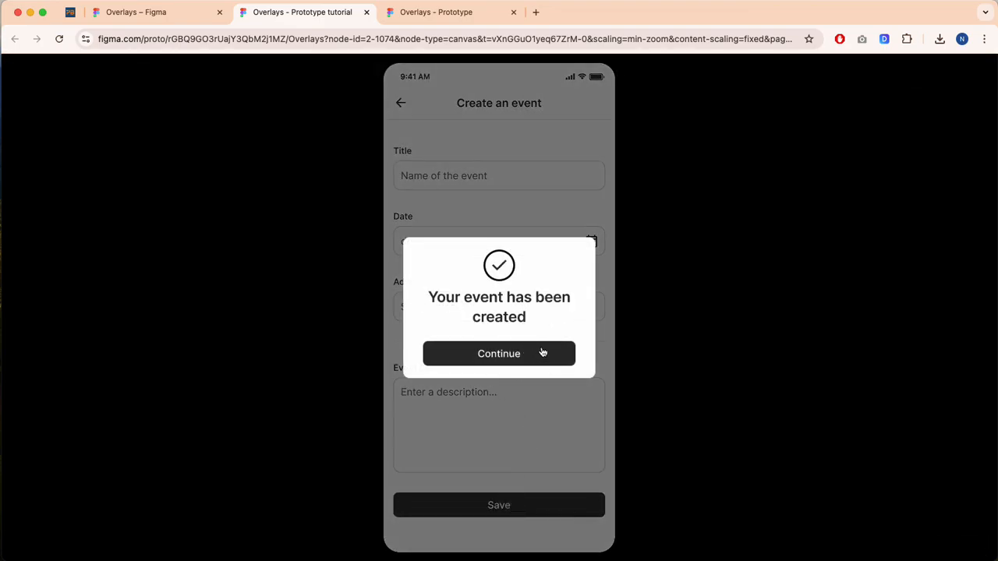
{"action": "mouse_move", "coordinate": [526, 356]}
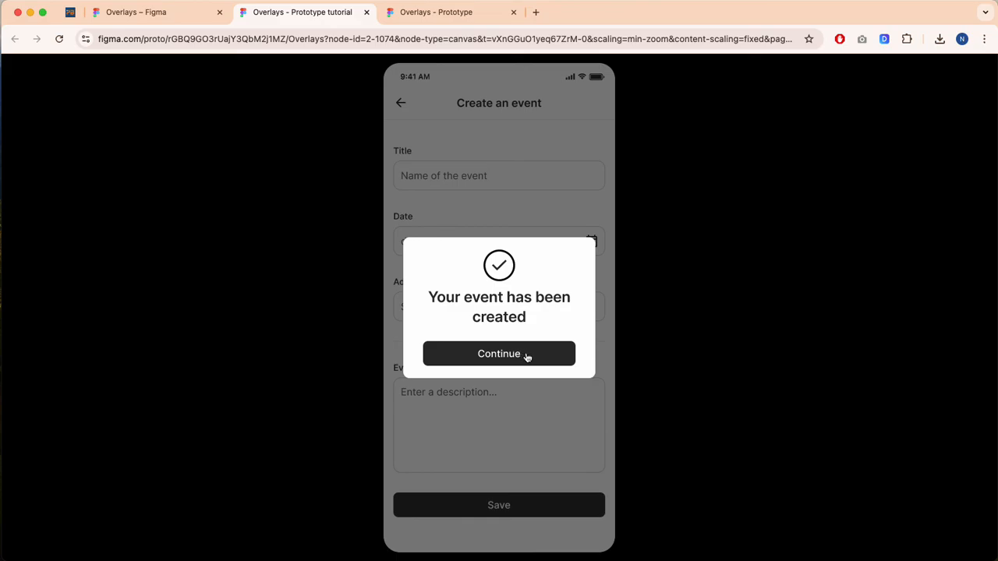
{"action": "left_click", "coordinate": [498, 353]}
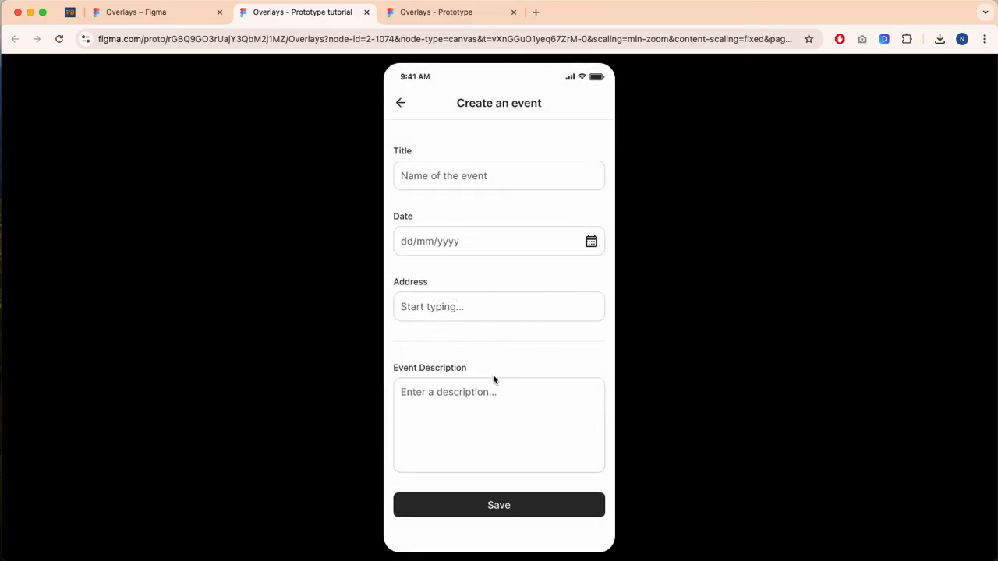